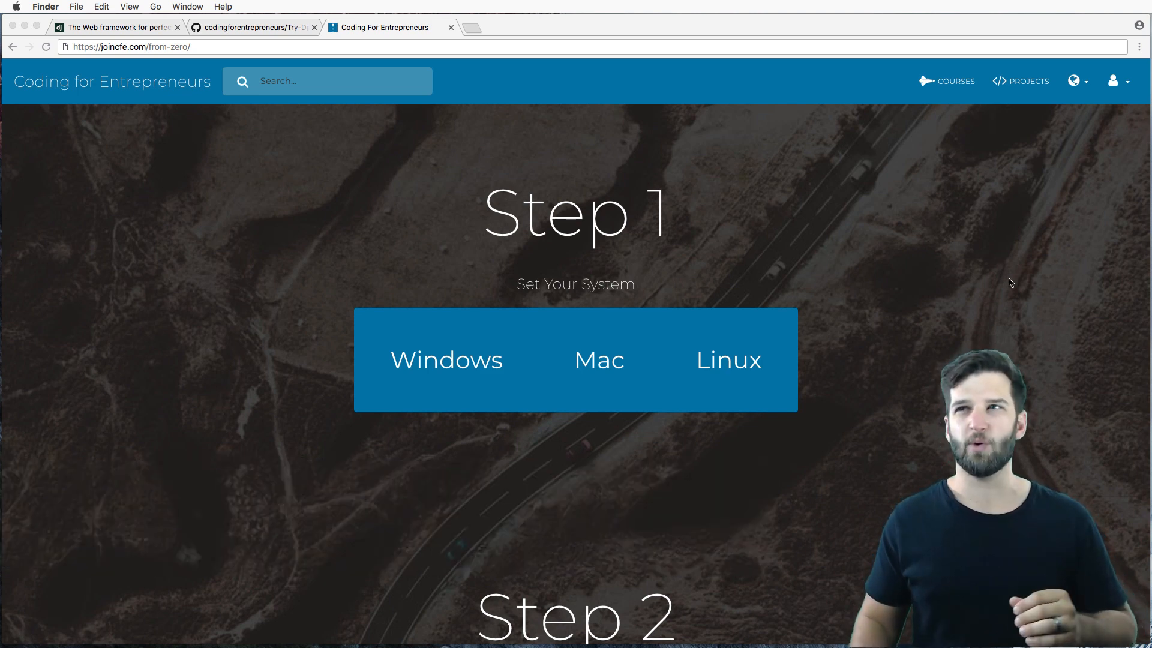
# - Switch to the Try-Django tab and load joincfe.com/github in the address bar
pyautogui.click(253, 27)
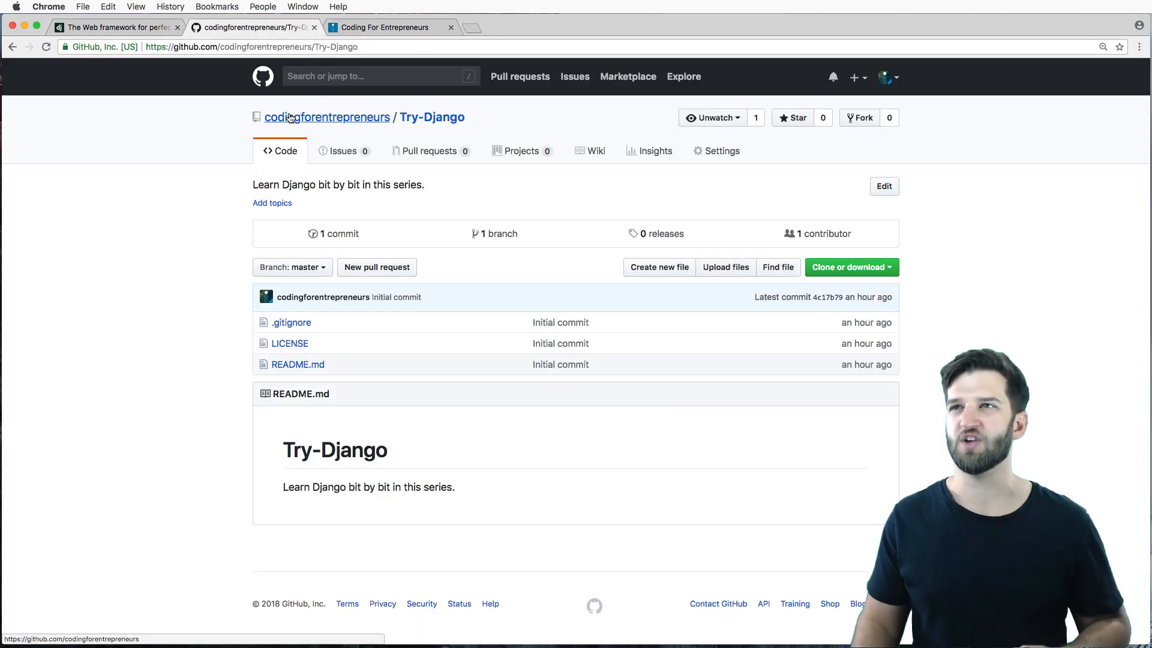
pyautogui.moveTo(191, 168)
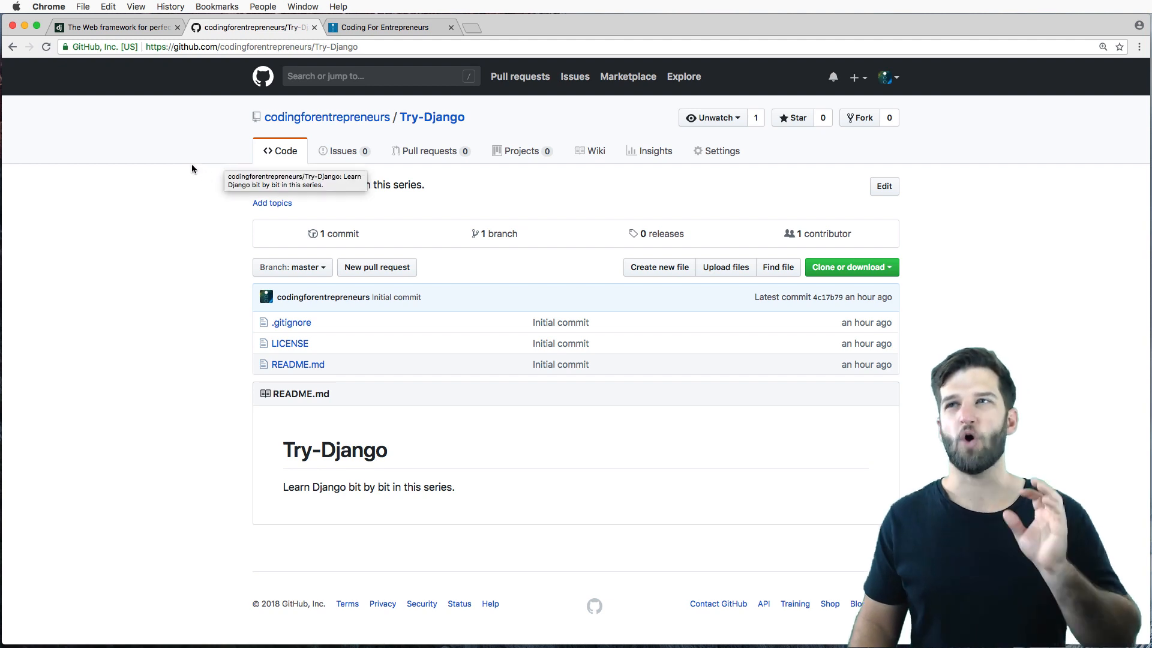
pyautogui.write('joincfe.com')
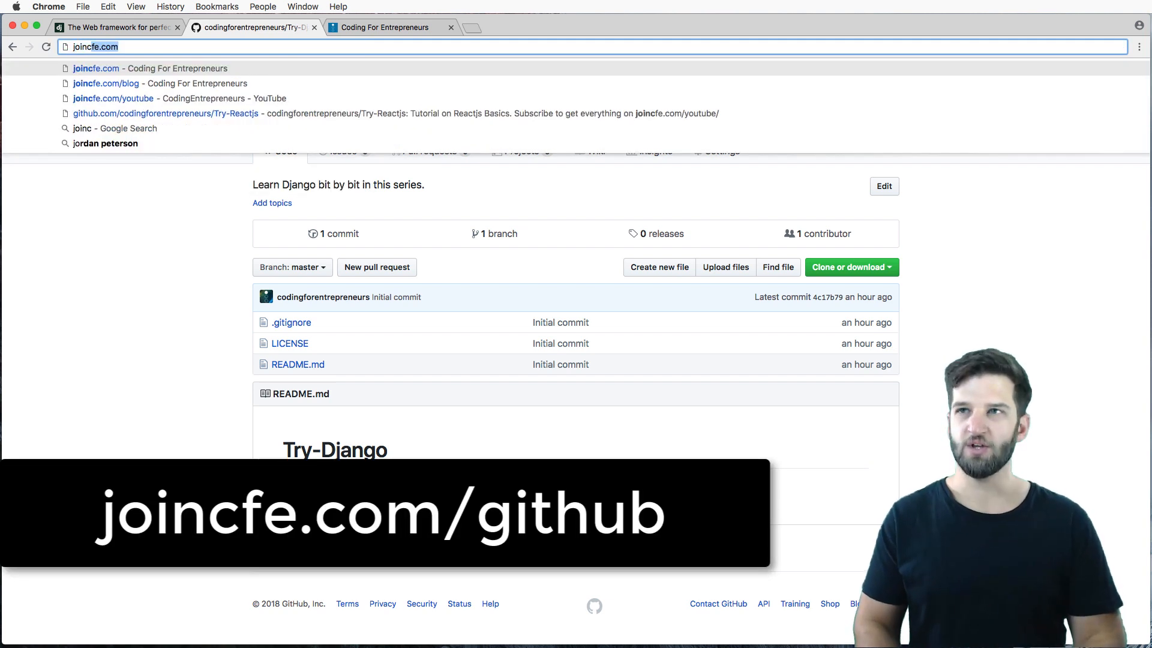
pyautogui.write('/github')
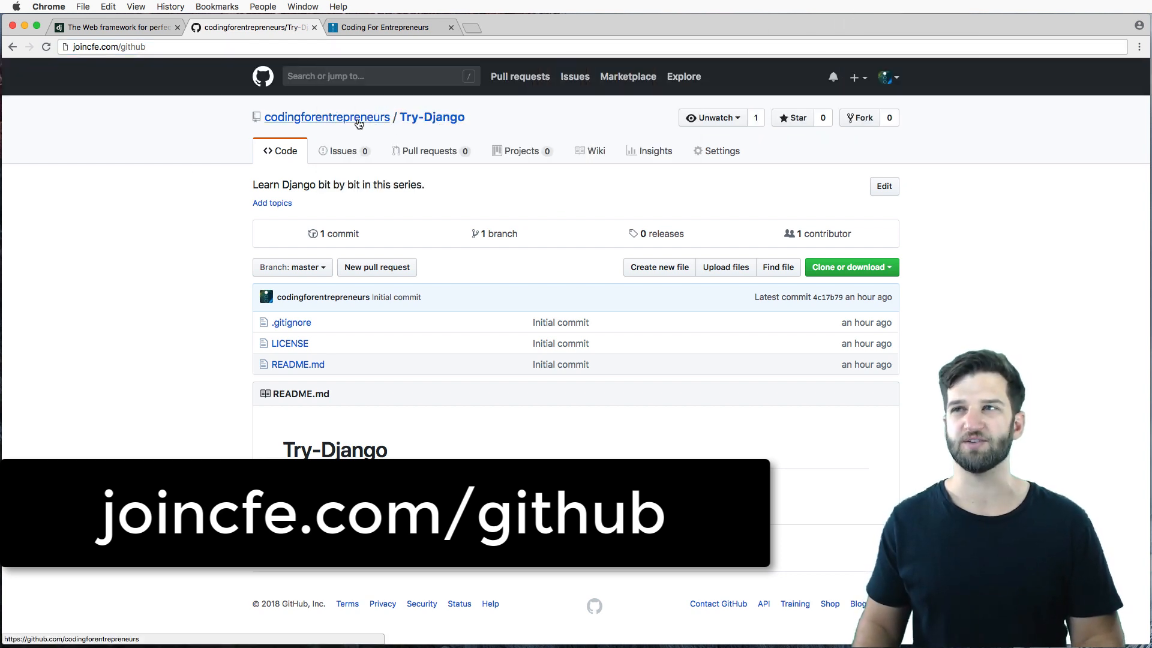
pyautogui.click(327, 117)
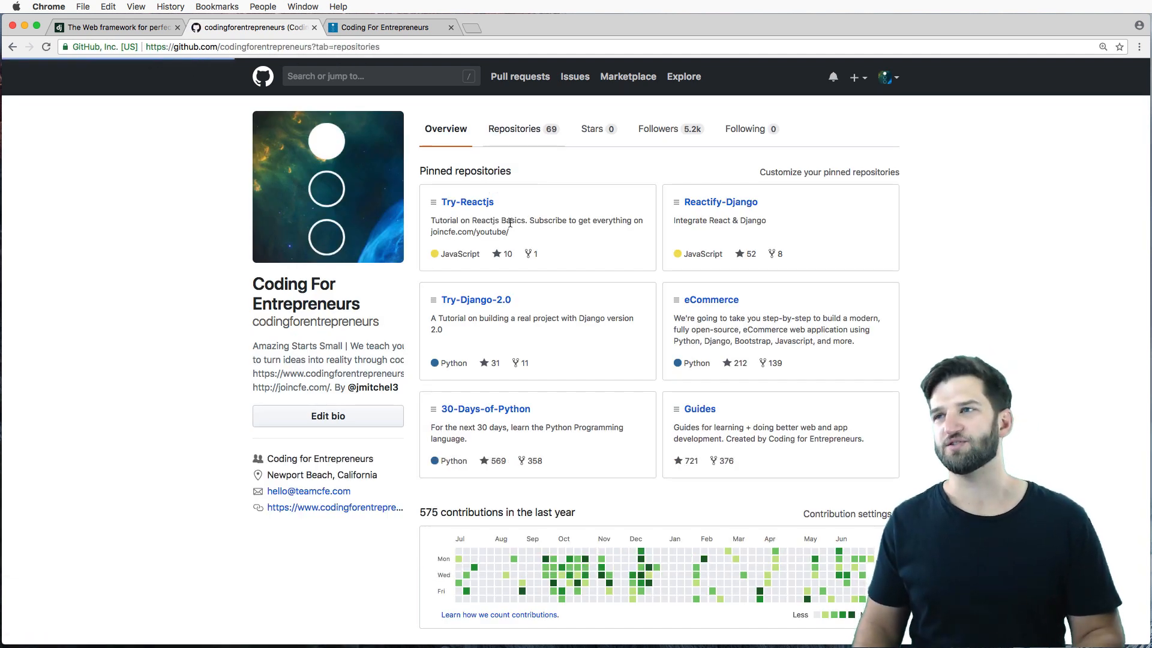
pyautogui.click(515, 128)
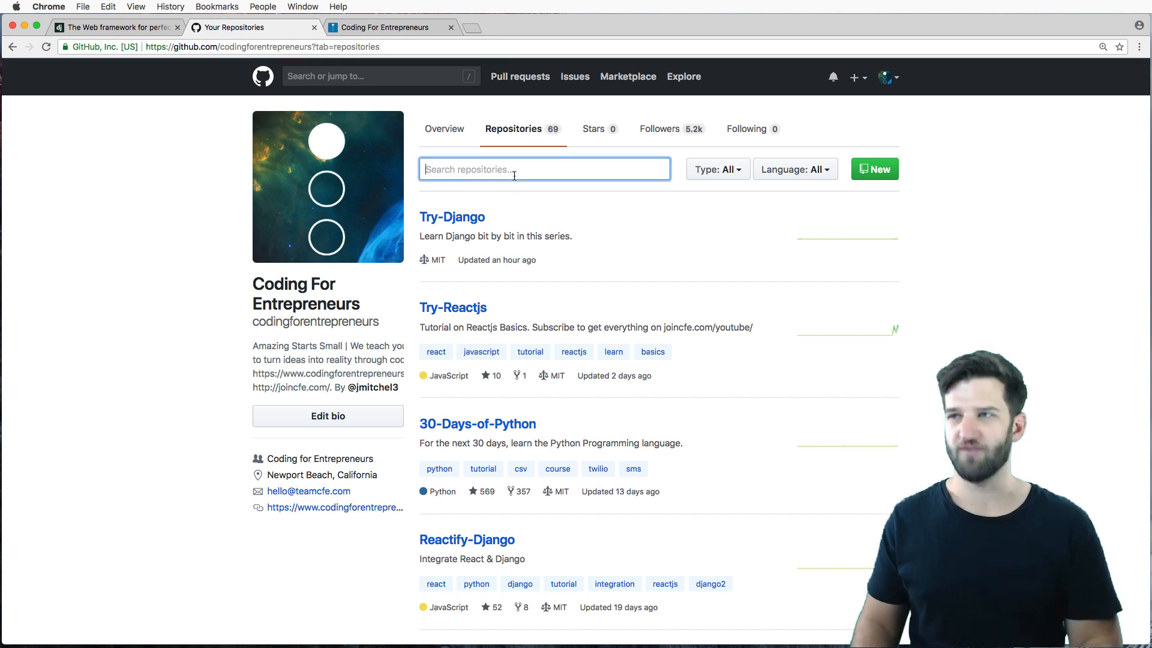
pyautogui.write('try django')
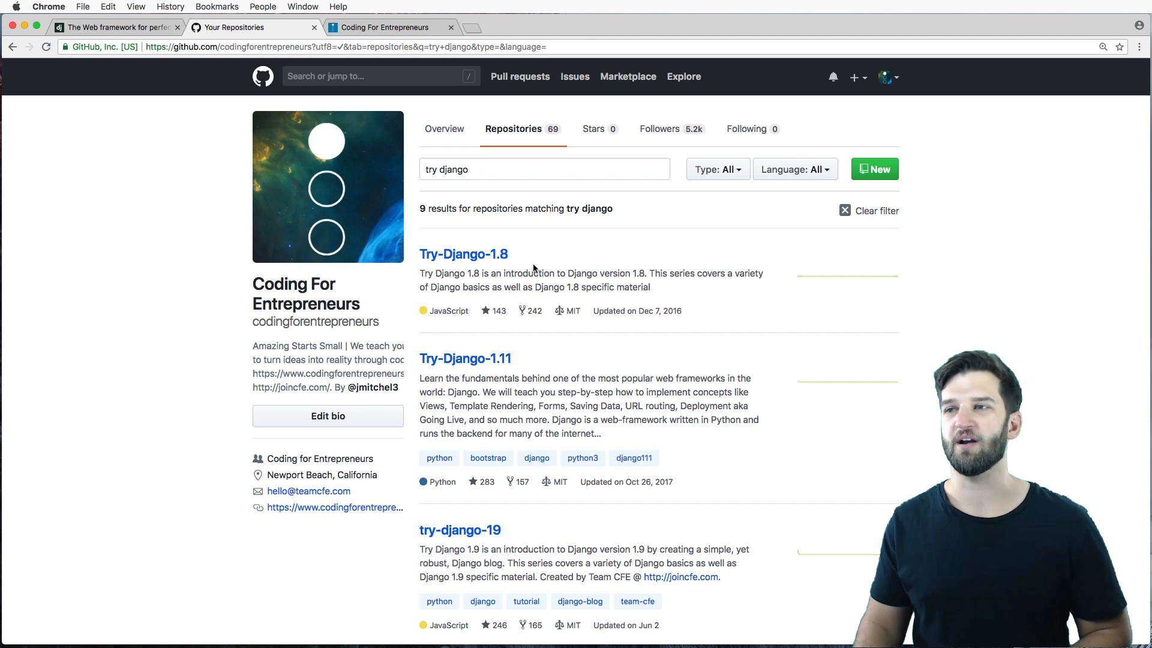
pyautogui.scroll(-3)
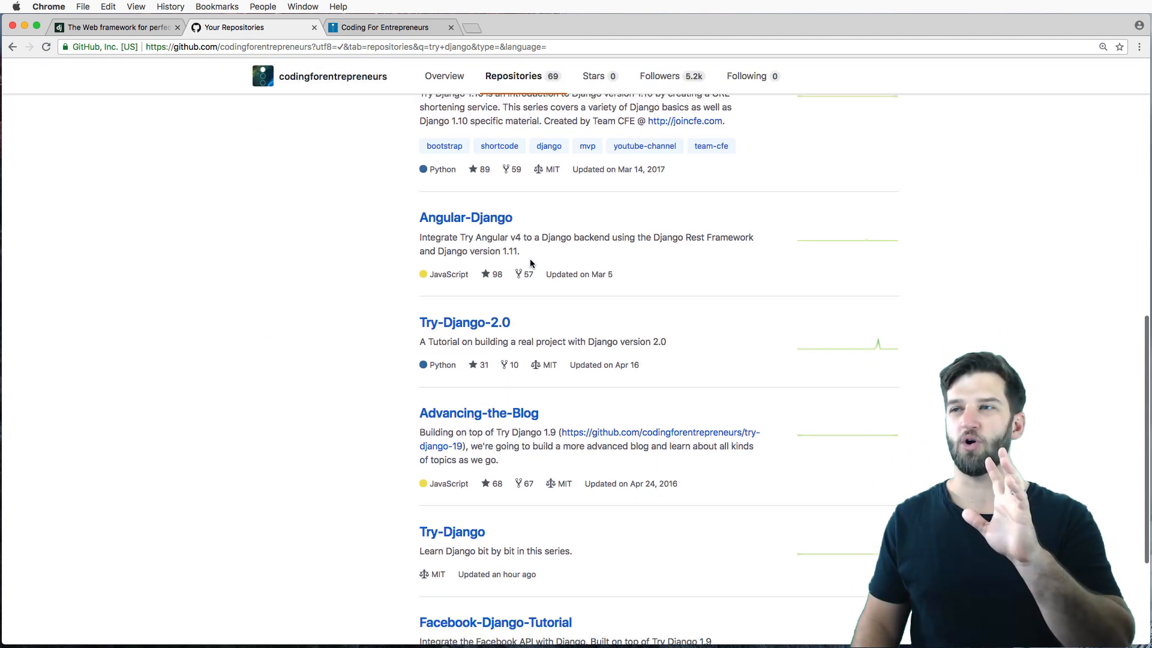
pyautogui.scroll(-3)
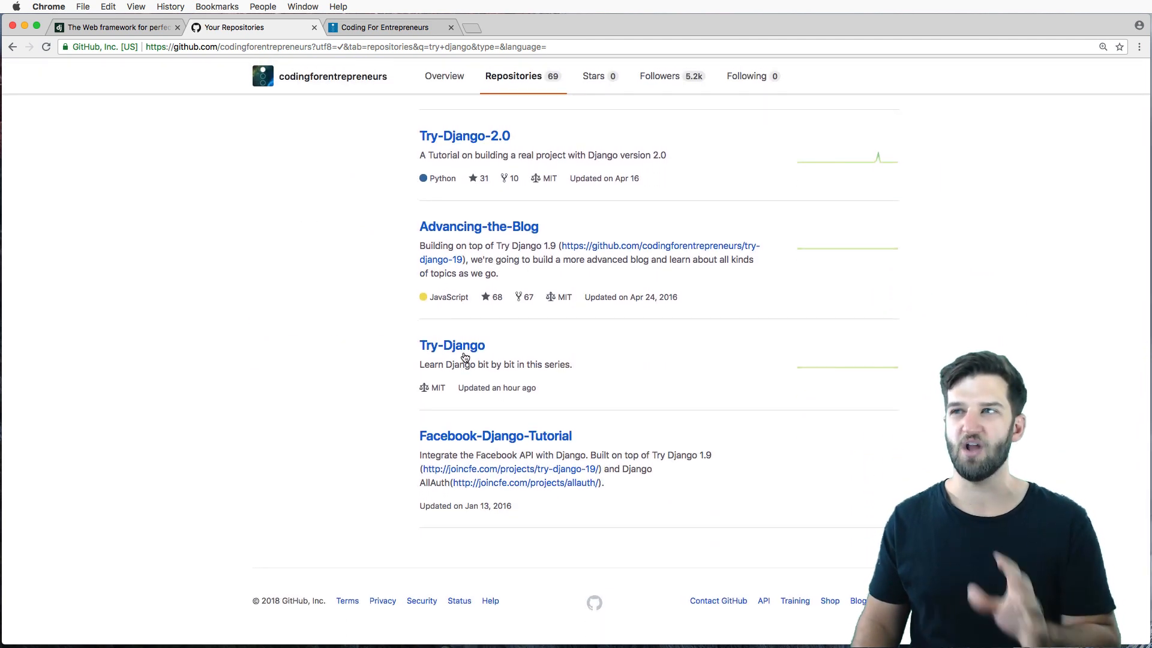
pyautogui.click(452, 346)
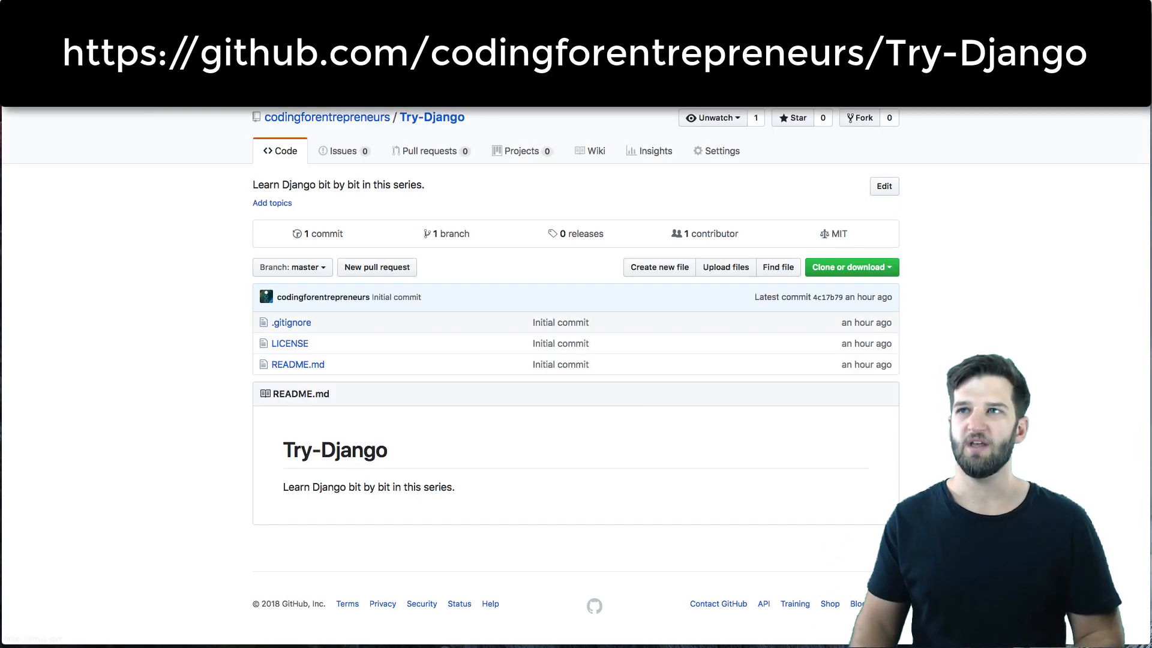
pyautogui.moveTo(165, 201)
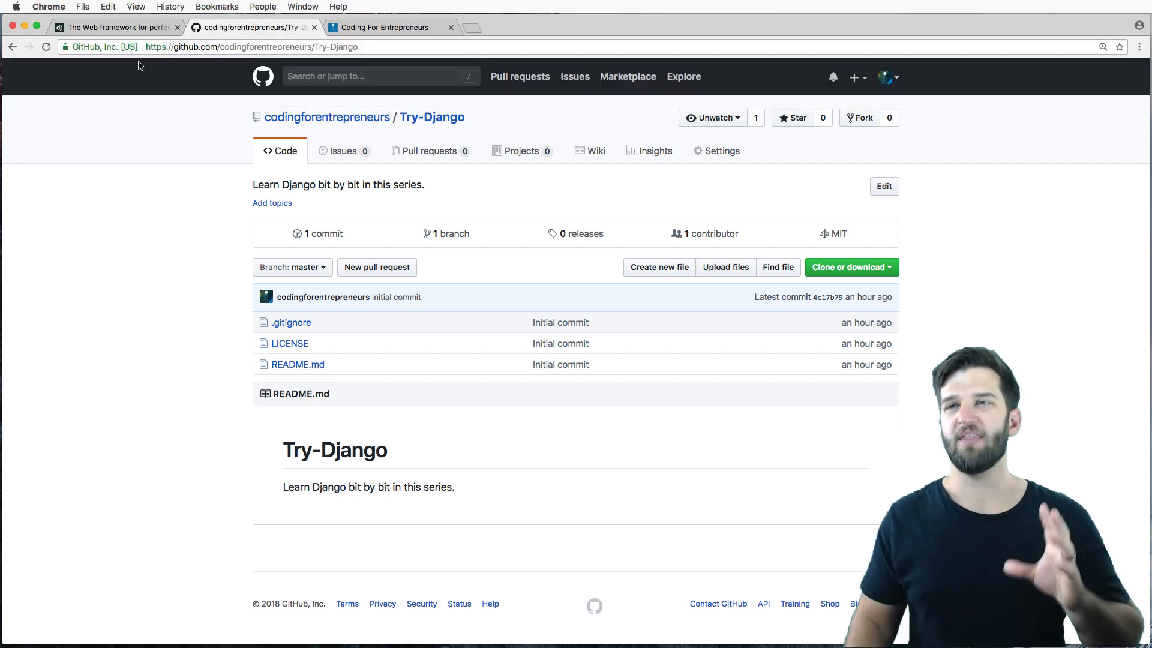
pyautogui.click(114, 27)
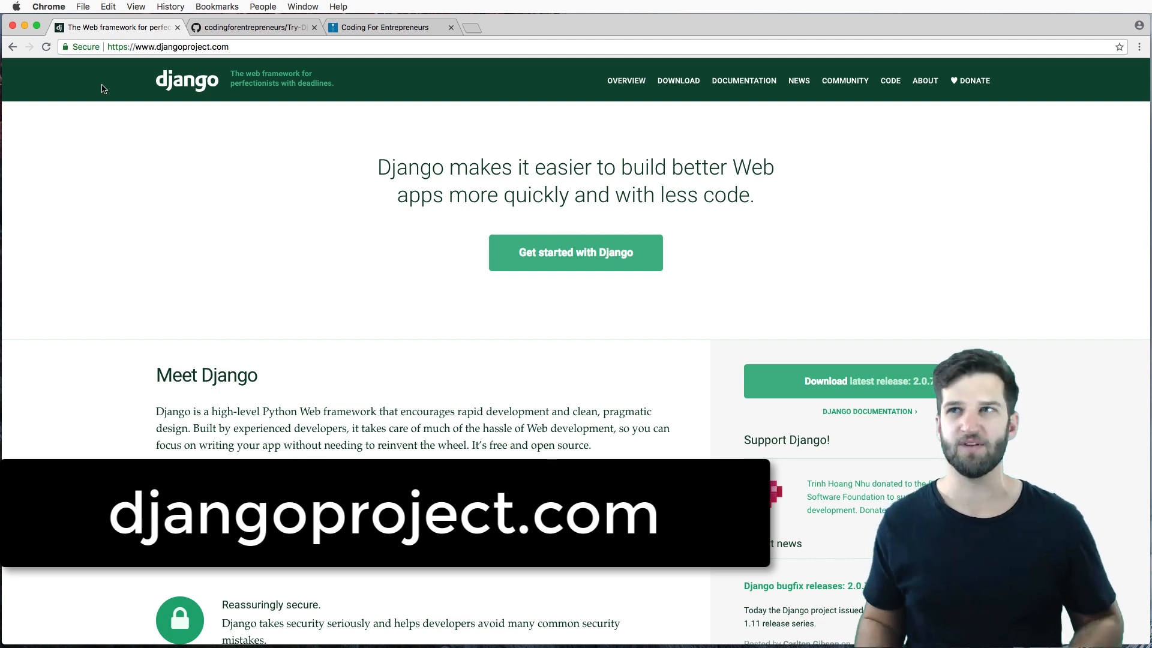
# - Open a new blank browser tab beside the djangoproject.com tab
pyautogui.click(474, 27)
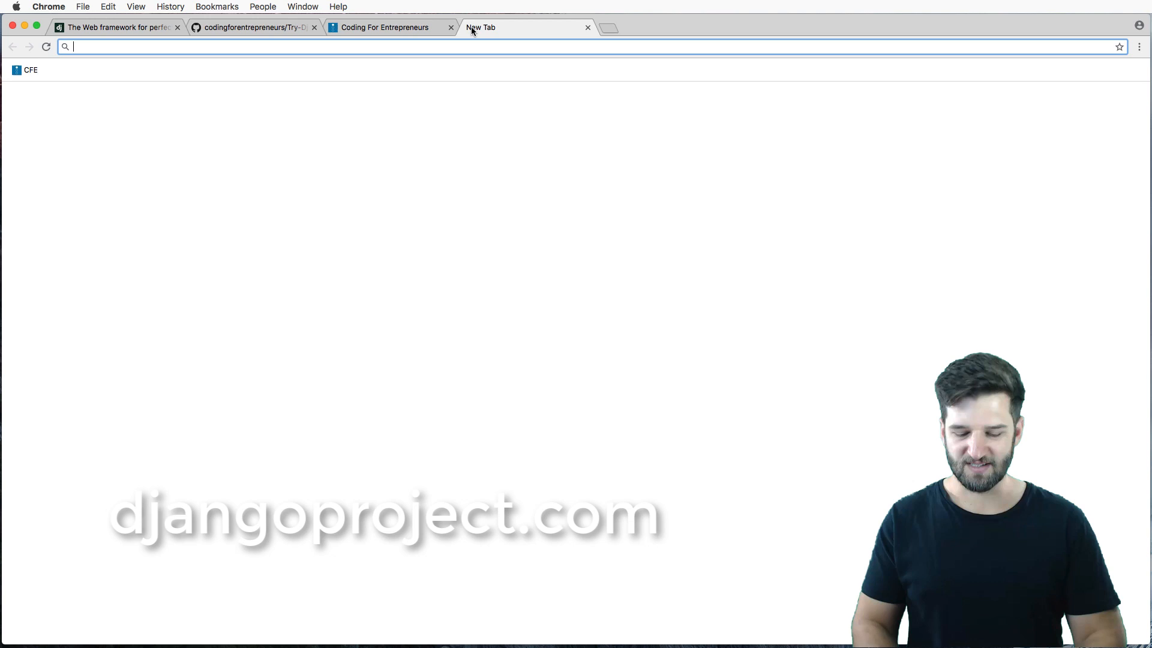
# - Load google.com in the new tab
pyautogui.write('google.com')
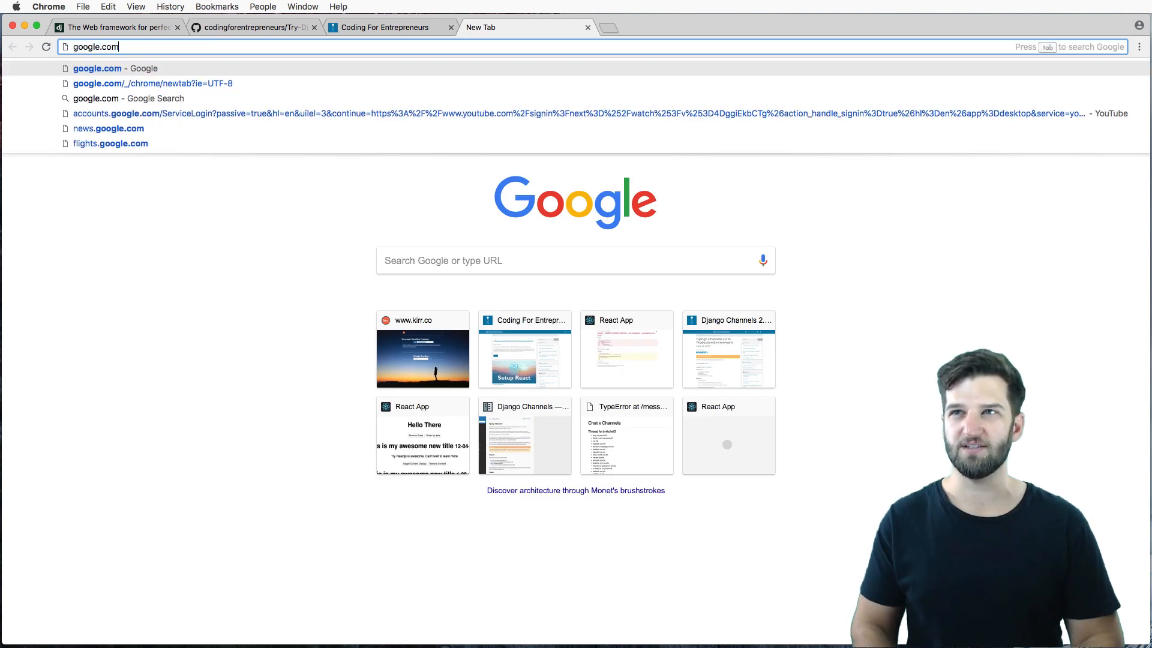
pyautogui.press('Return')
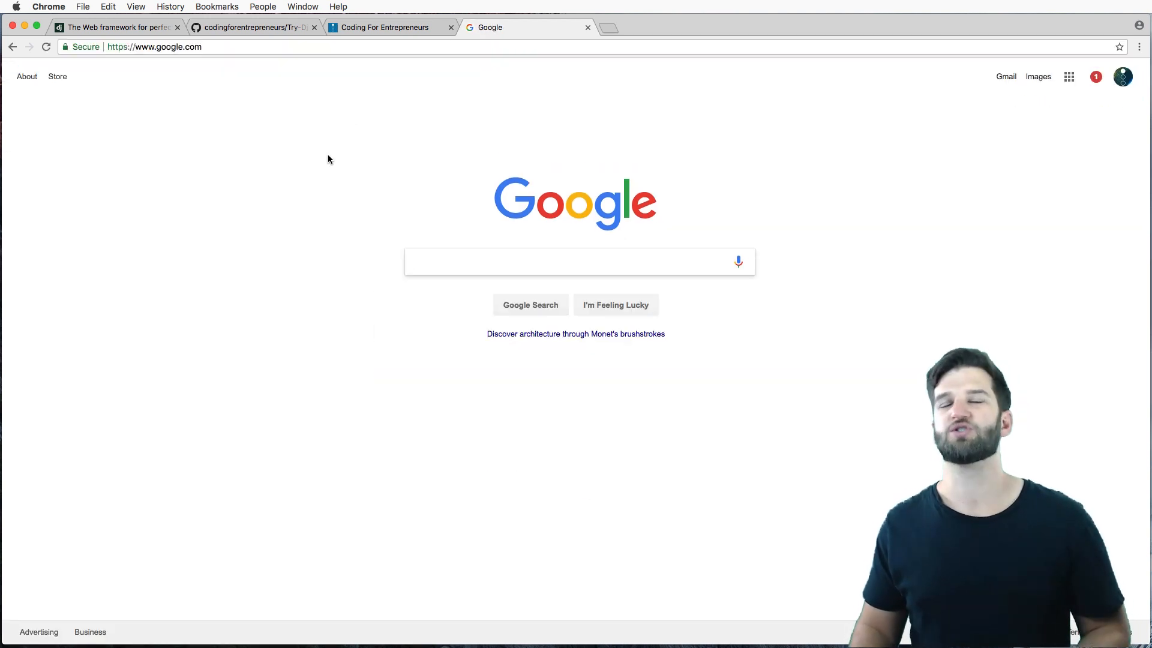
pyautogui.moveTo(340, 139)
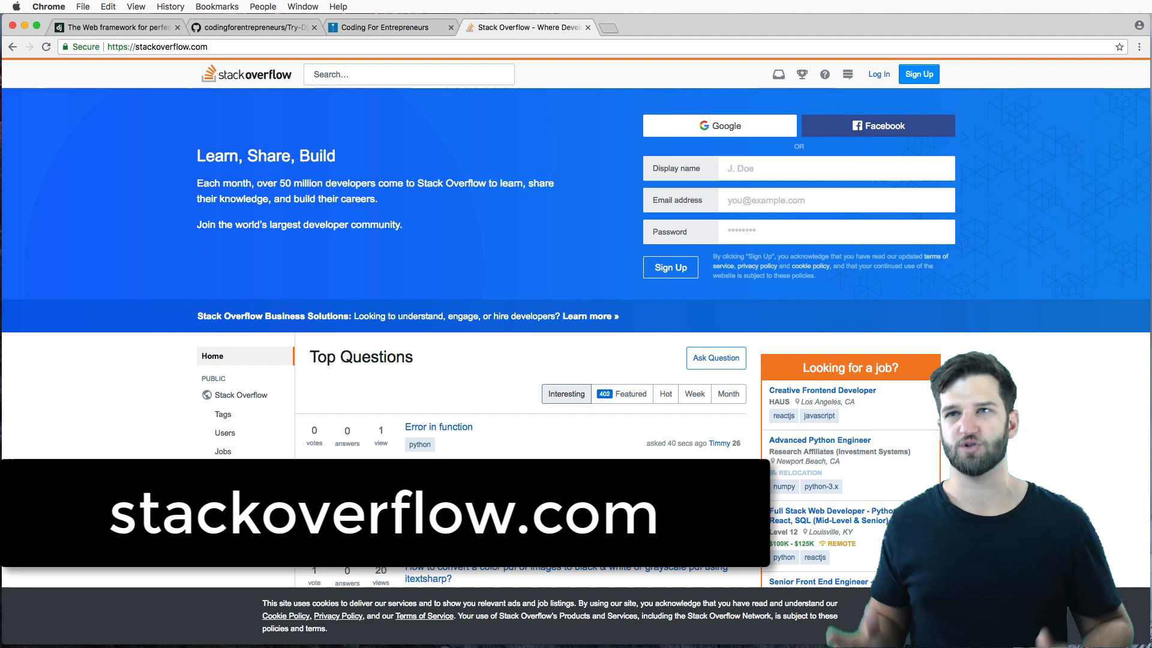
# - Sort Stack Overflow's django-tagged questions by votes, then return to the Coding For Entrepreneurs tab
pyautogui.click(397, 73)
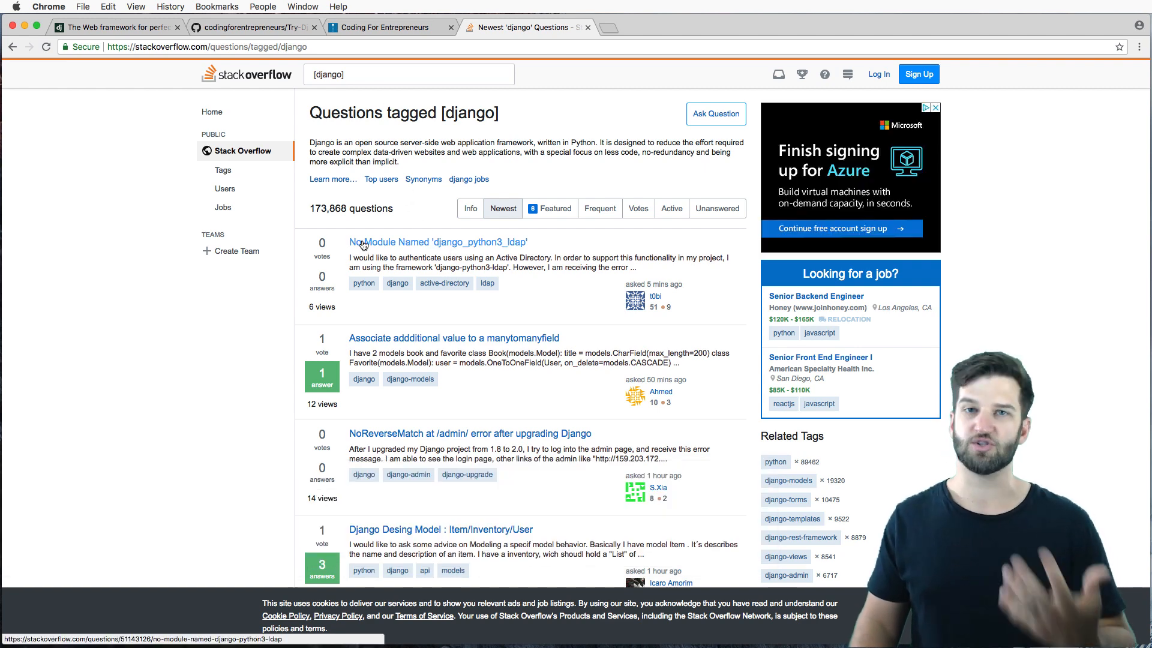
pyautogui.moveTo(561, 223)
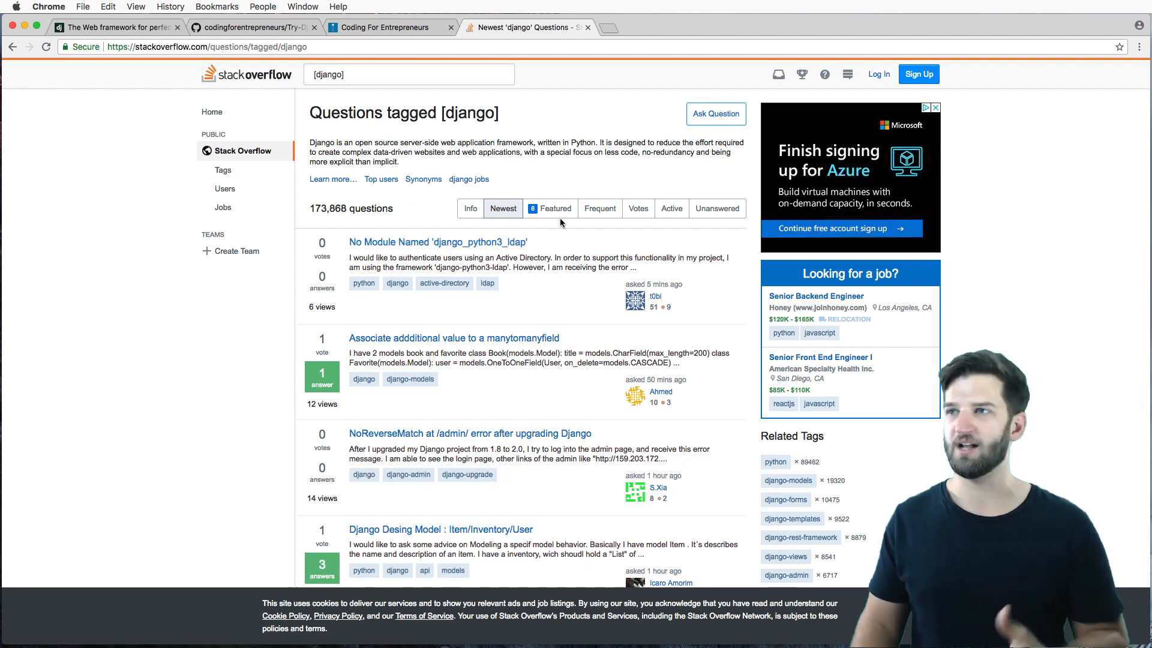
pyautogui.click(638, 208)
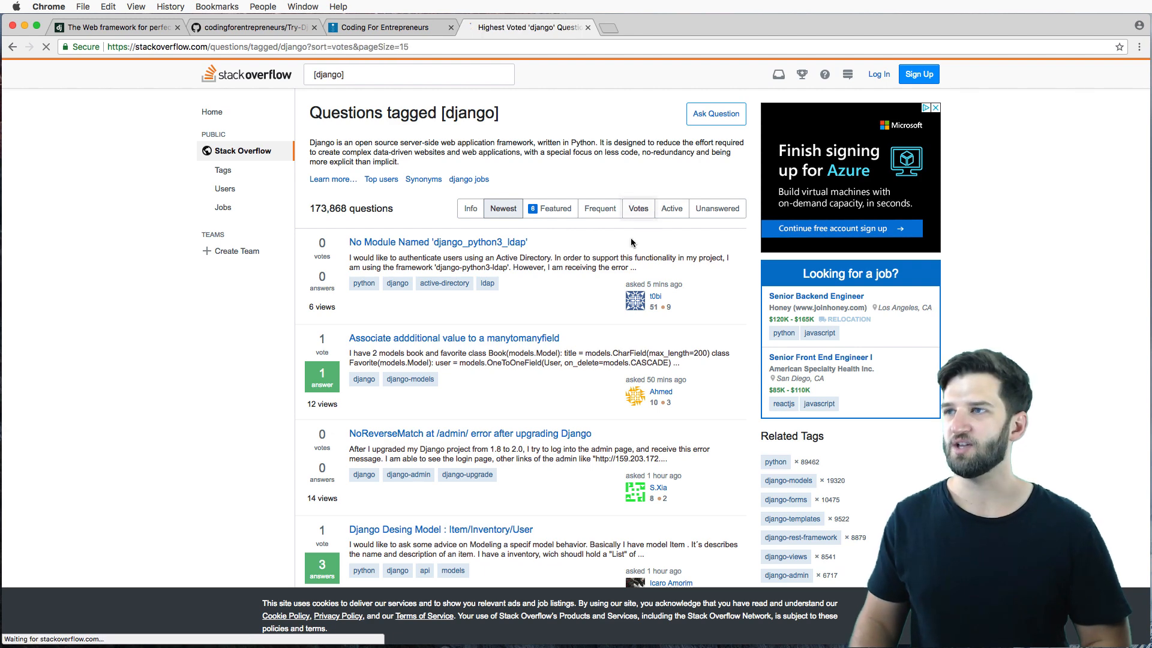
pyautogui.click(637, 208)
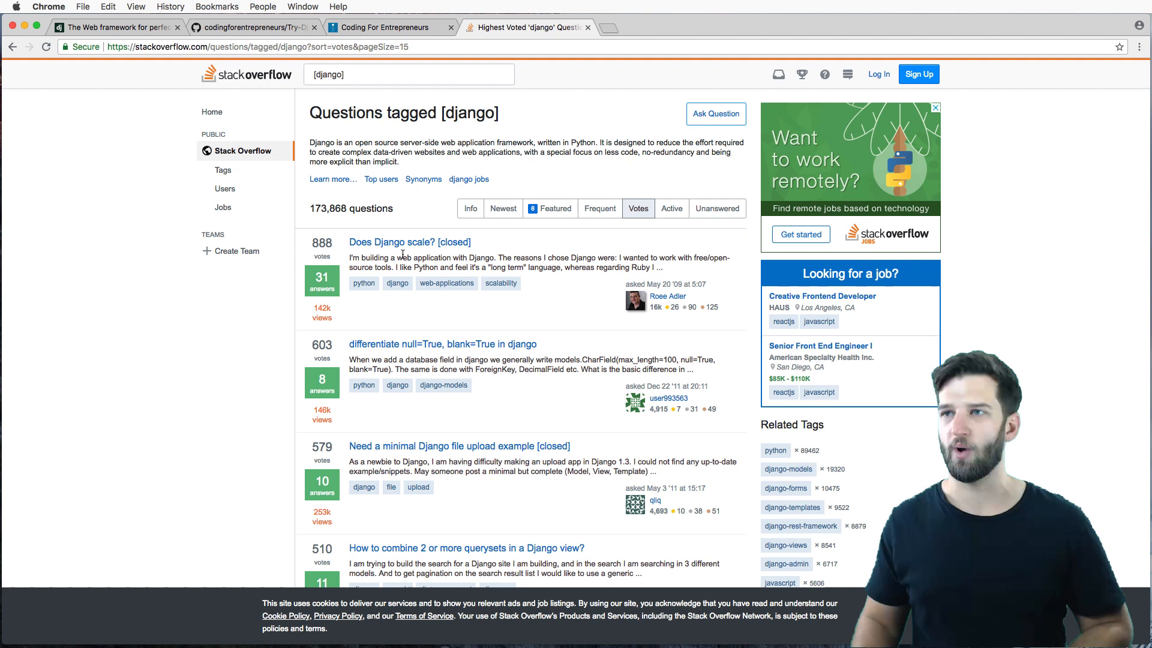
pyautogui.moveTo(409, 348)
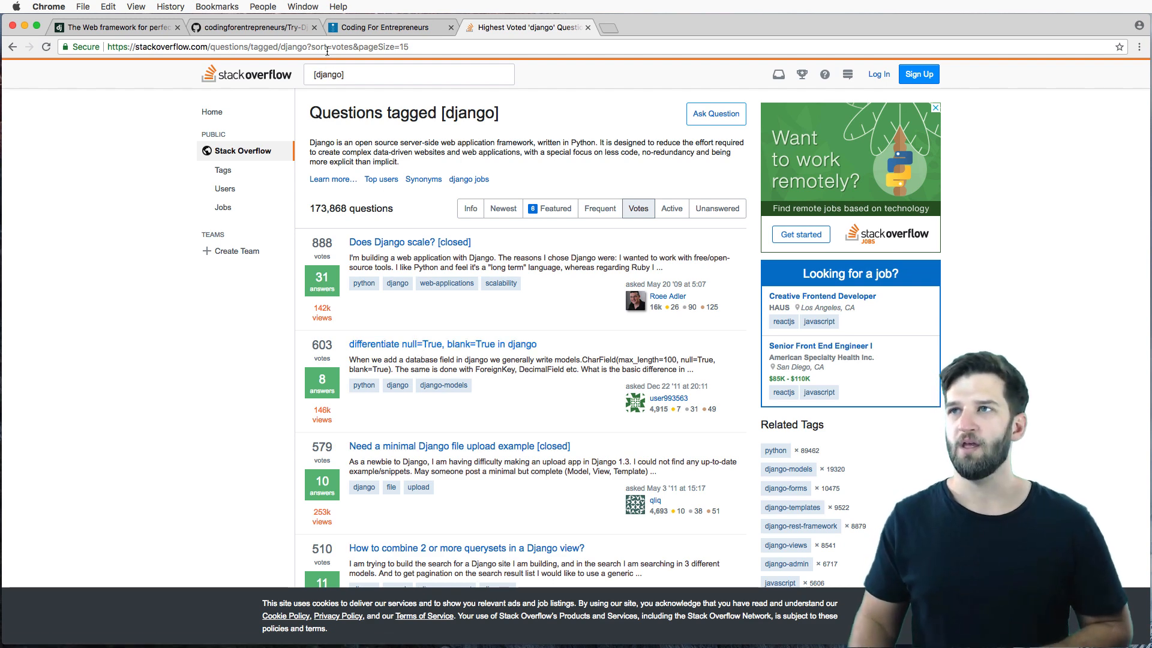
pyautogui.click(389, 27)
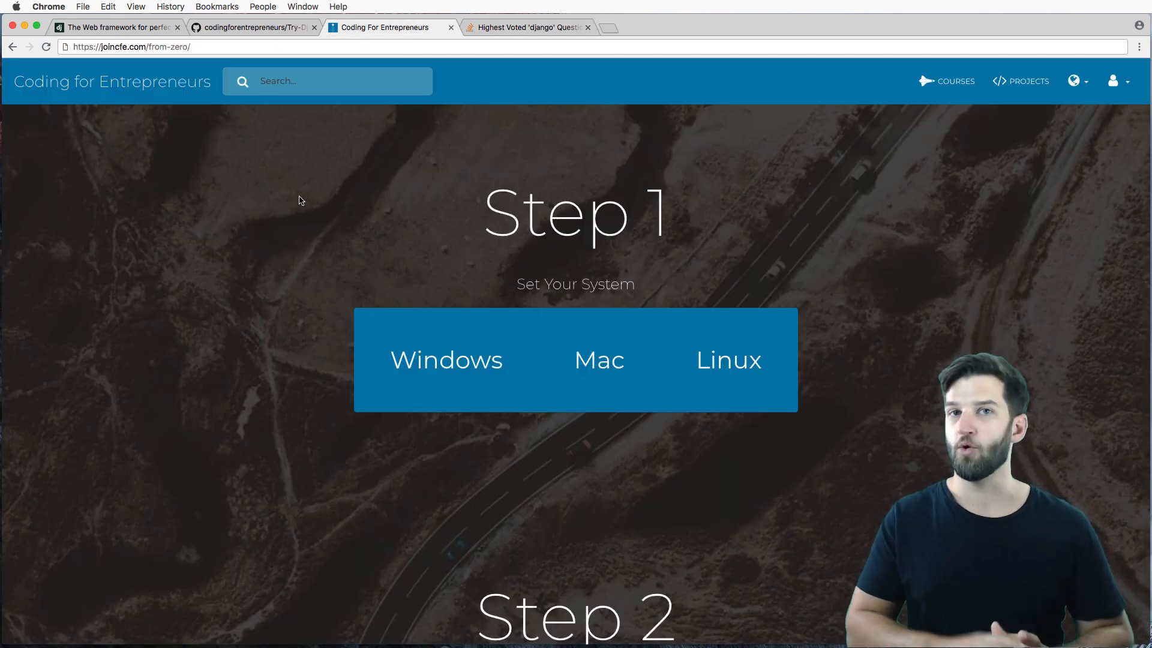